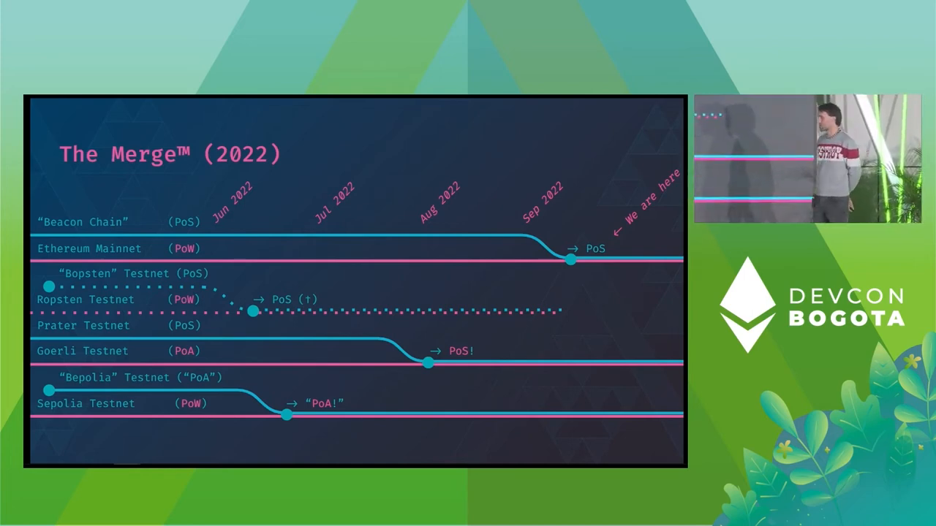
key(Right)
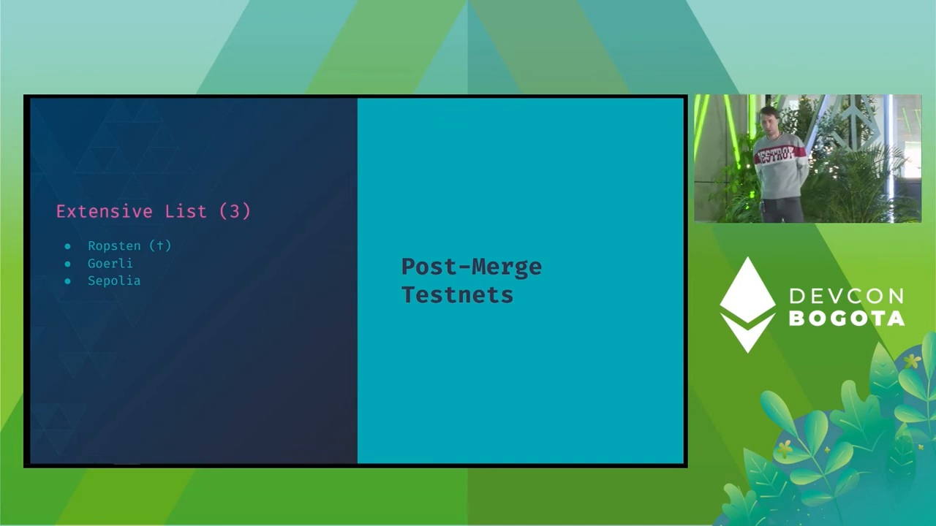